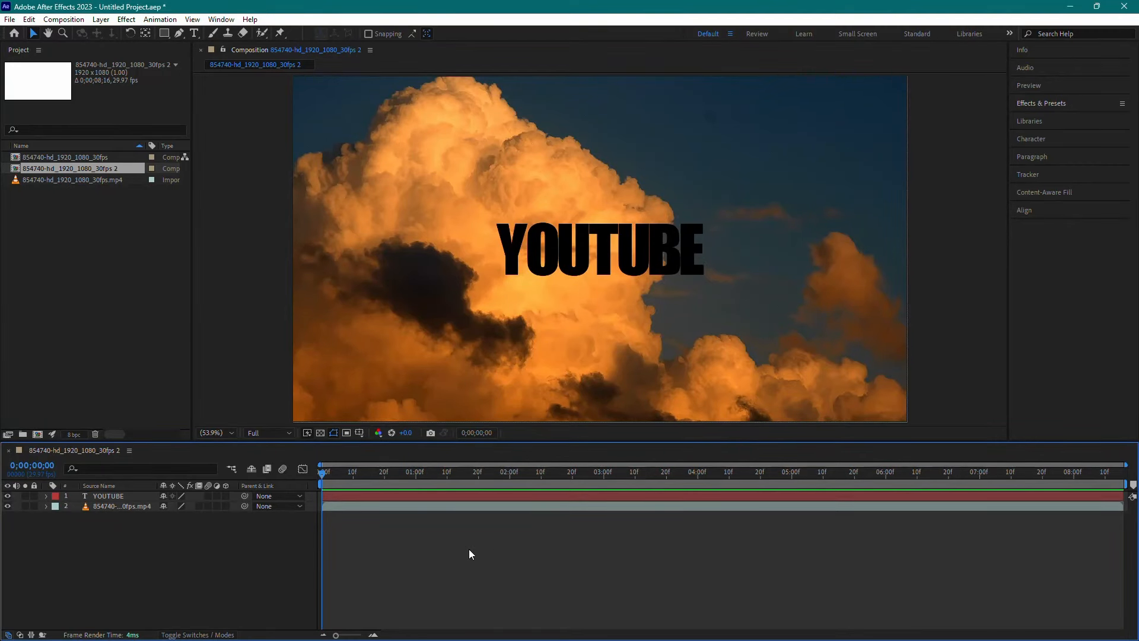
{"action": "mouse_move", "coordinate": [753, 568]}
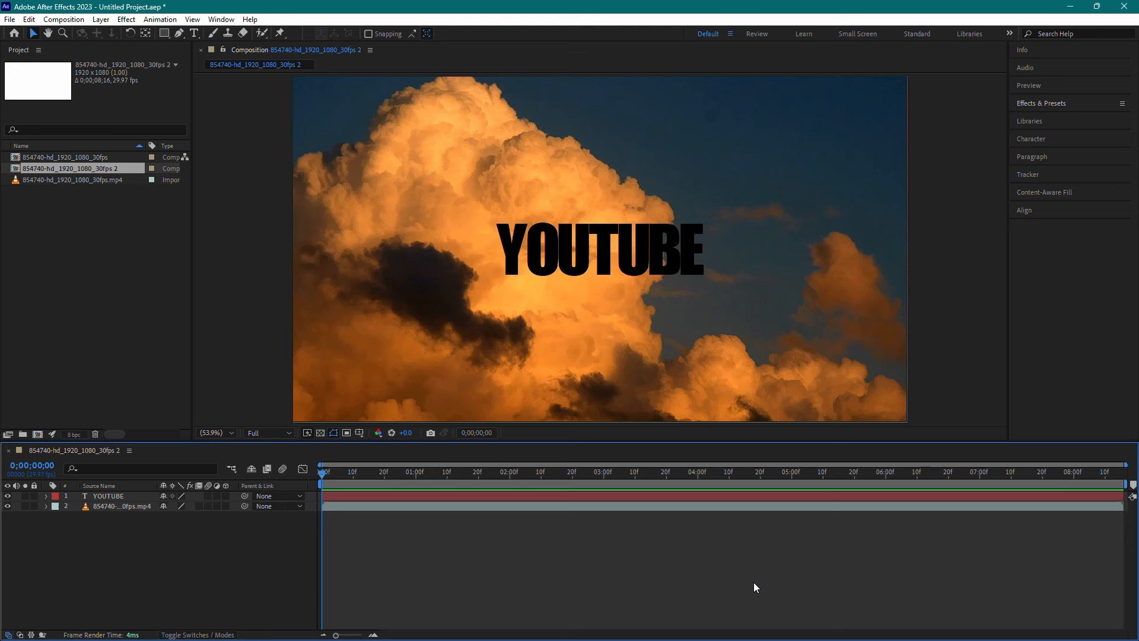
{"action": "mouse_move", "coordinate": [529, 523]}
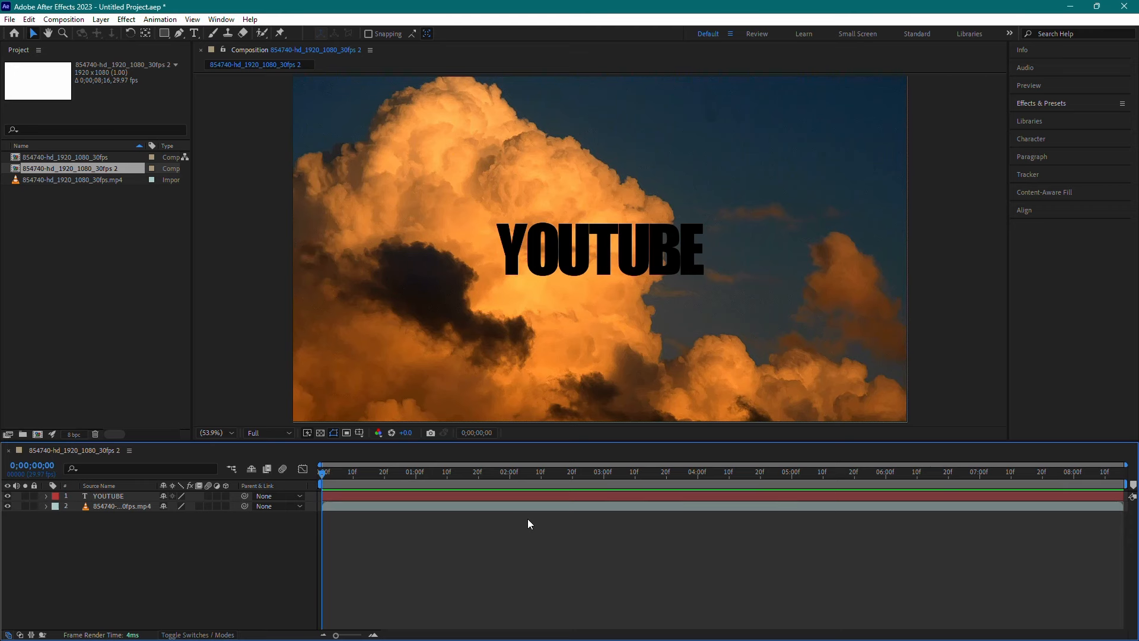
{"action": "mouse_move", "coordinate": [517, 562]}
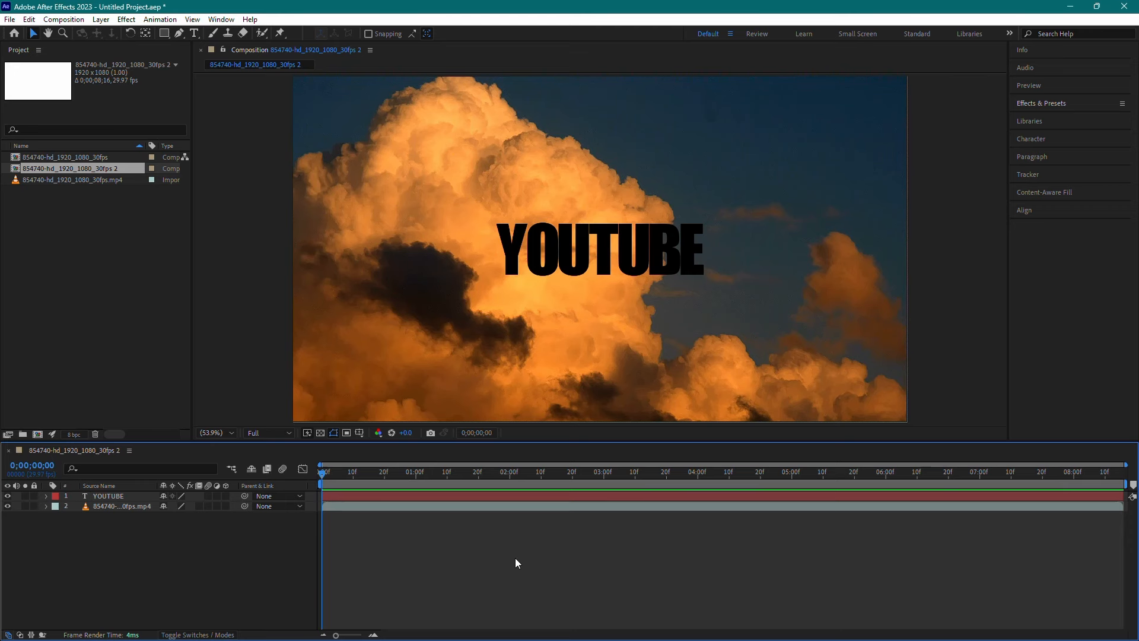
With the YOUTUBE layer selected, search Effects & Presets for 'Deep', finding only Deep Tissue.
{"action": "left_click", "coordinate": [598, 250]}
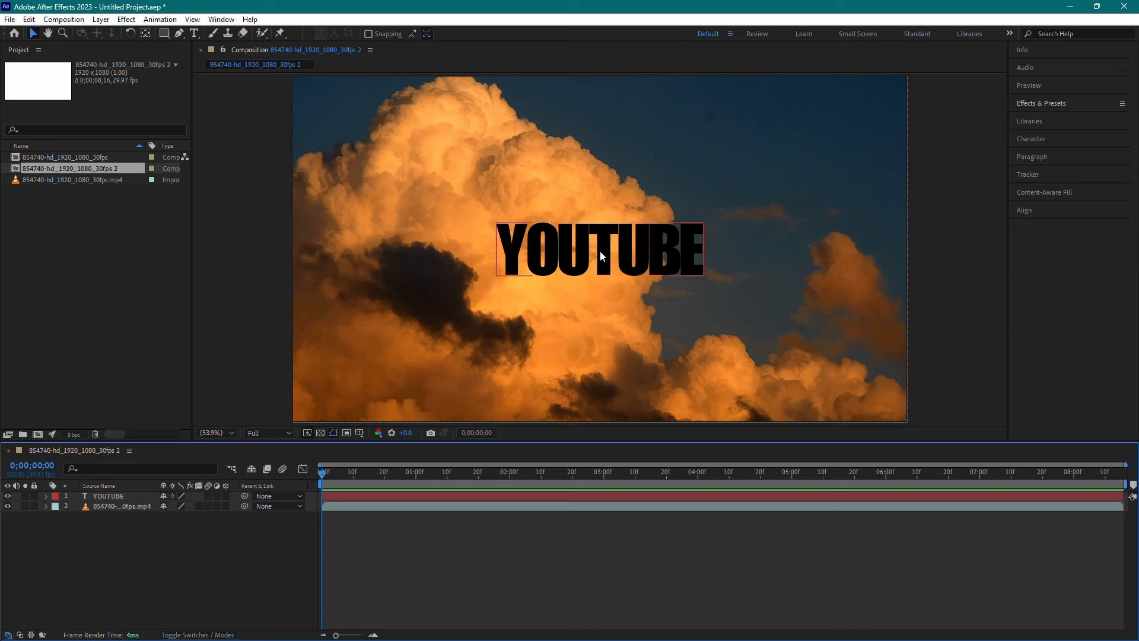
{"action": "left_click", "coordinate": [1040, 102]}
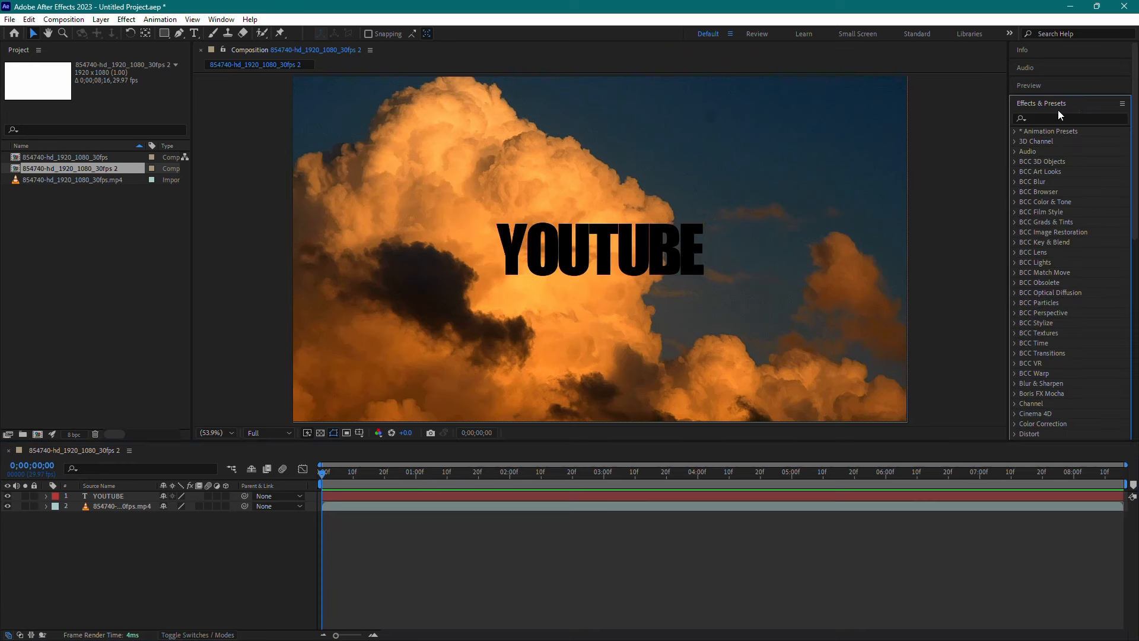
{"action": "type", "text": "Deep"}
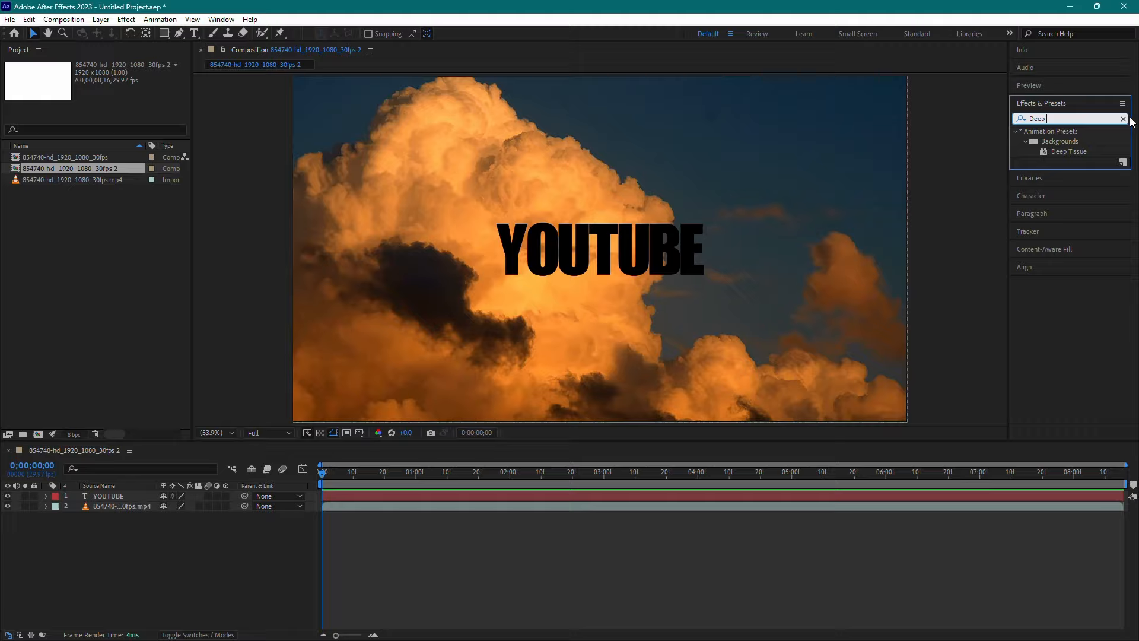
{"action": "left_click", "coordinate": [1123, 119]}
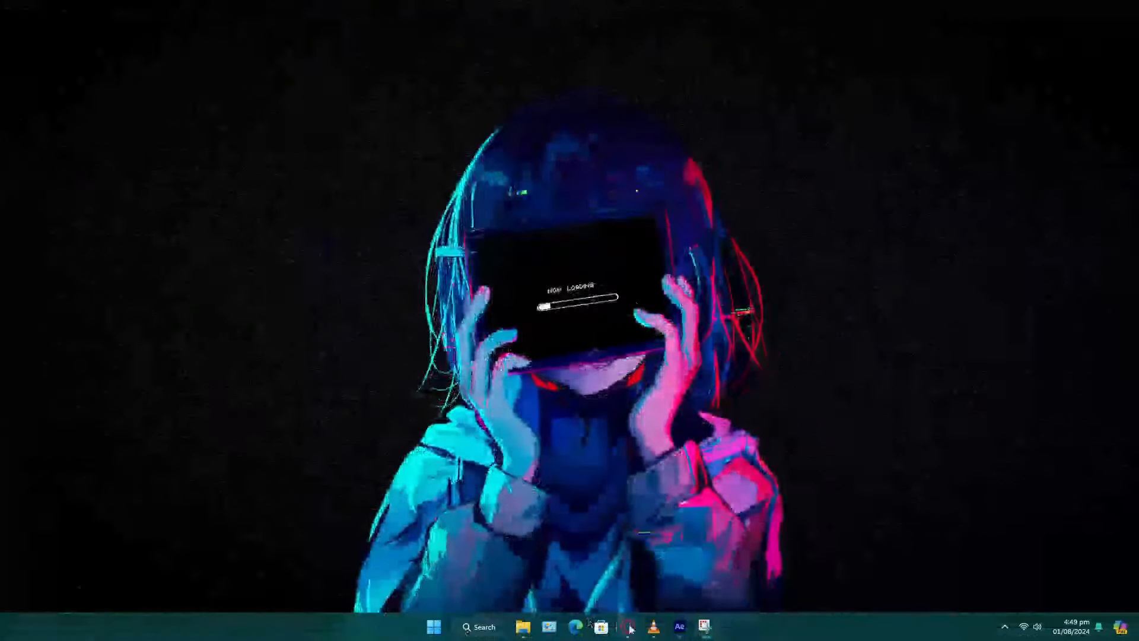
Download Deep_Glow_v1.2.aex from the 'deep glow file + code' Drive folder.
{"action": "left_click", "coordinate": [574, 626]}
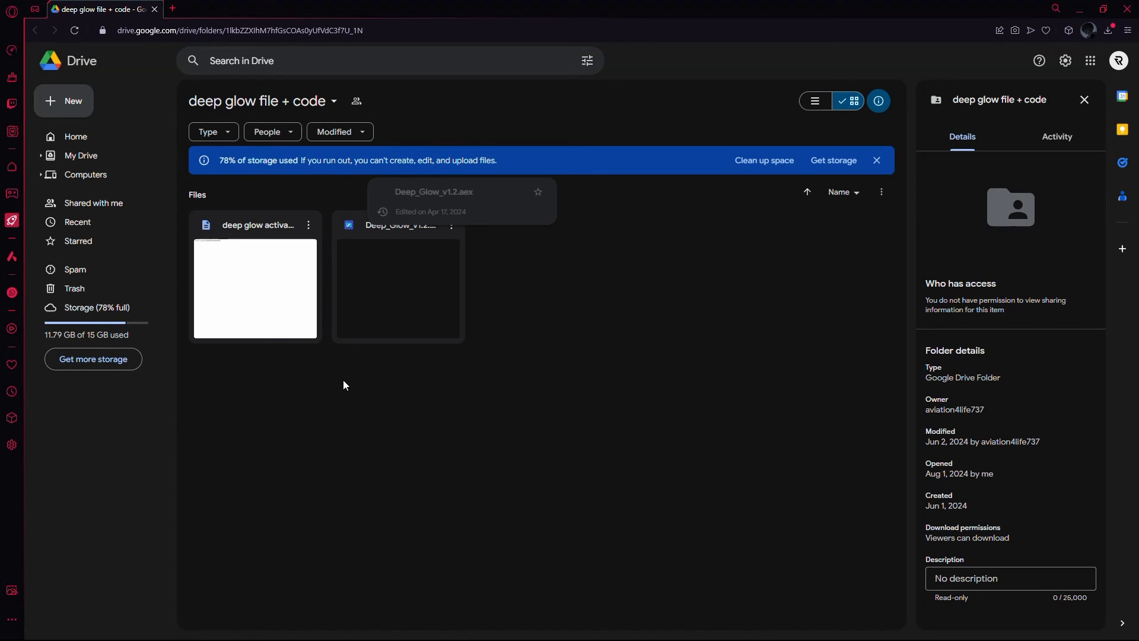
{"action": "right_click", "coordinate": [397, 284]}
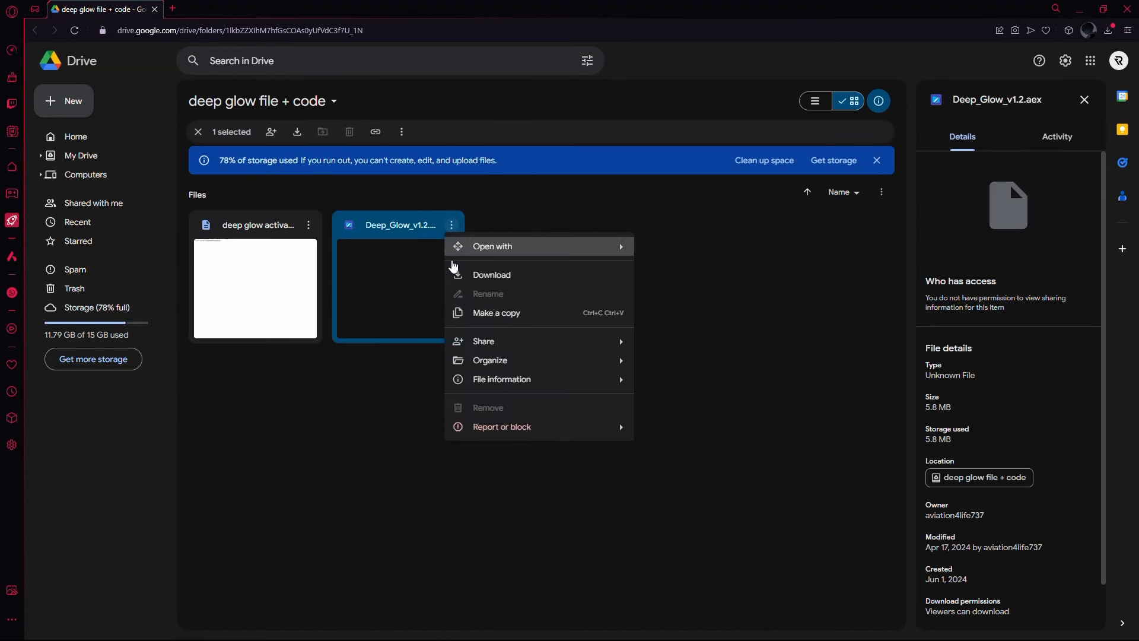
{"action": "left_click", "coordinate": [491, 274]}
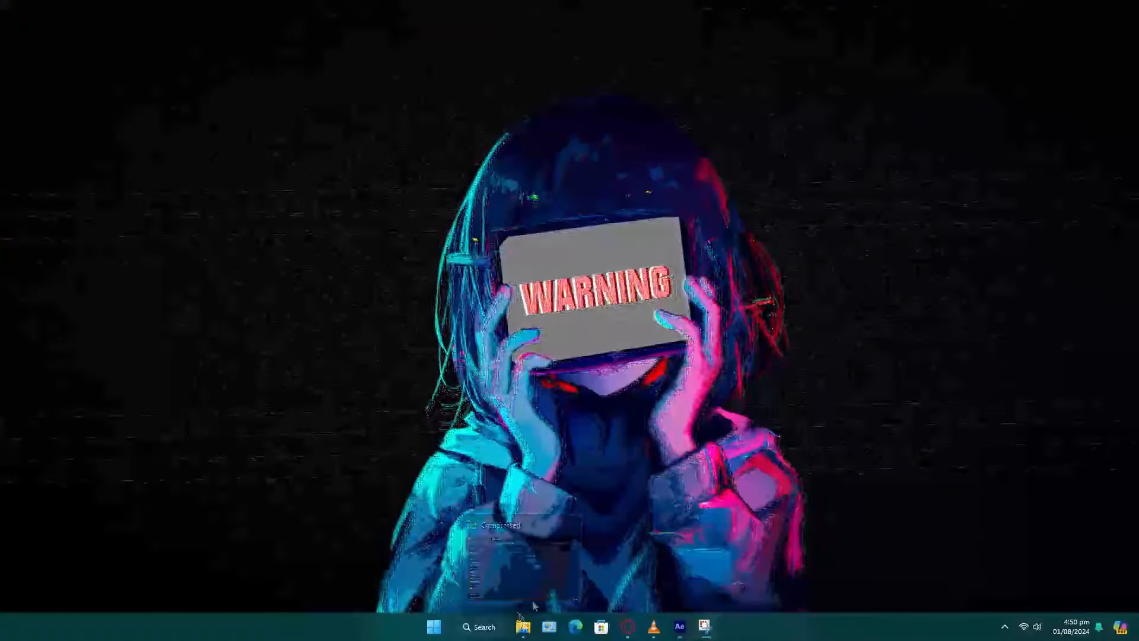
Copy the Deep_Glow_v1.2 plugin file from Downloads > Compressed.
{"action": "left_click", "coordinate": [522, 626]}
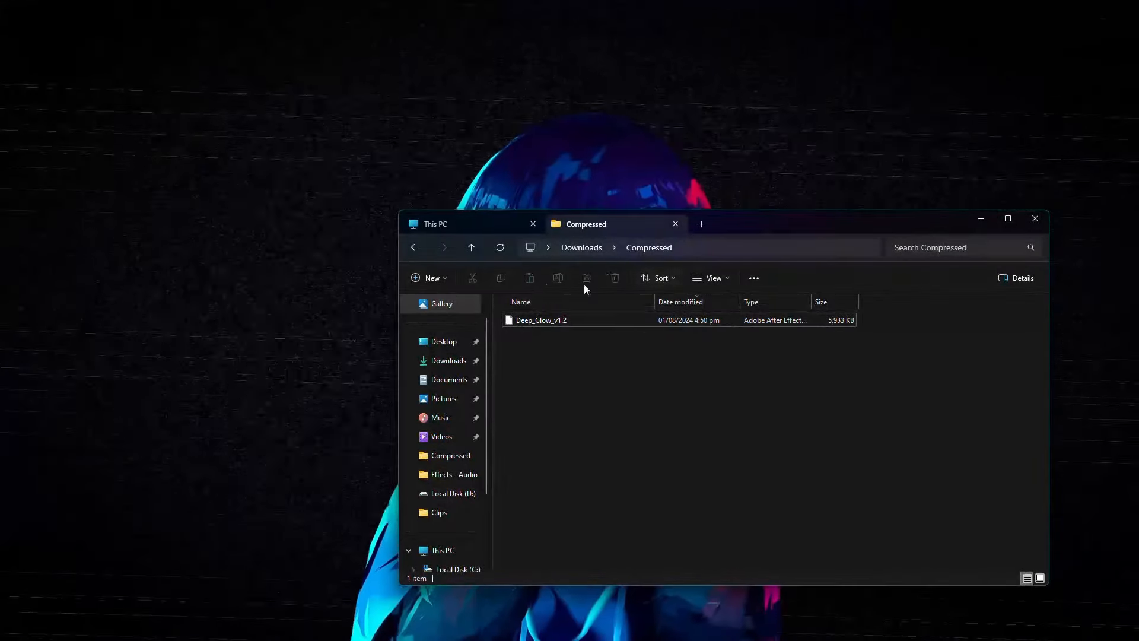
{"action": "right_click", "coordinate": [541, 319]}
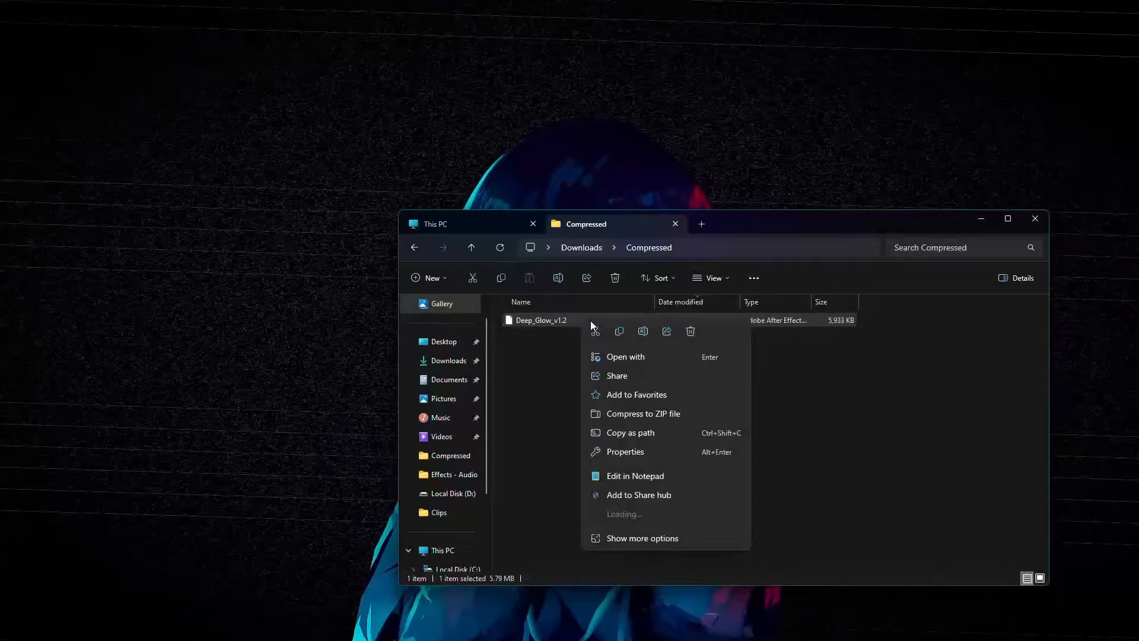
{"action": "left_click", "coordinate": [629, 349]}
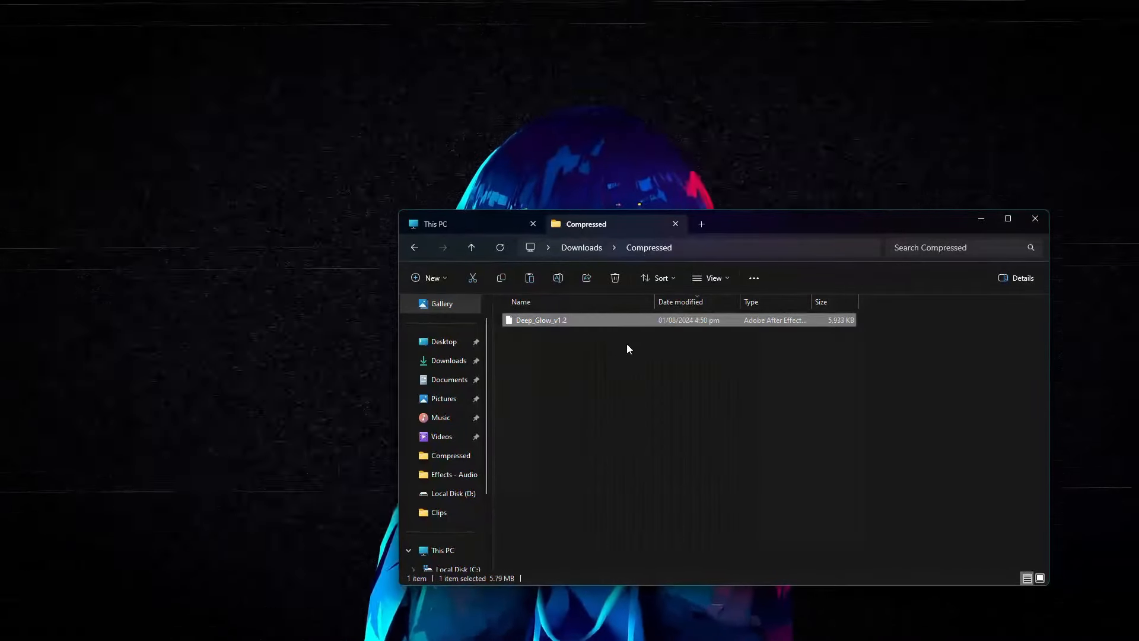
Navigate from This PC into C:\Program Files\Adobe\Common.
{"action": "left_click", "coordinate": [434, 224]}
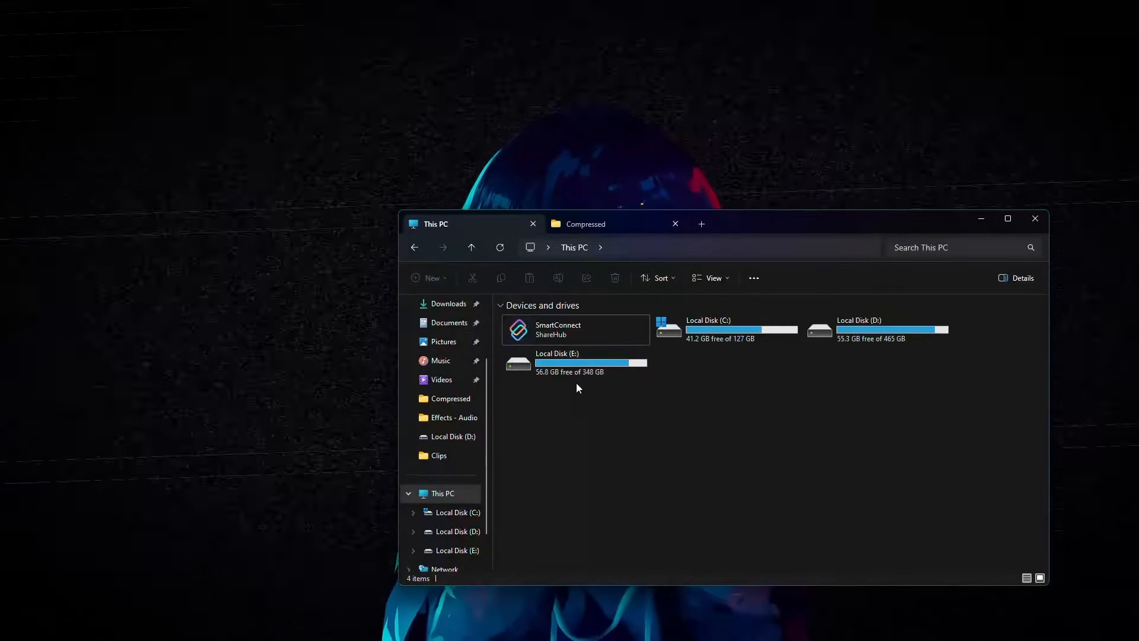
{"action": "double_click", "coordinate": [708, 329]}
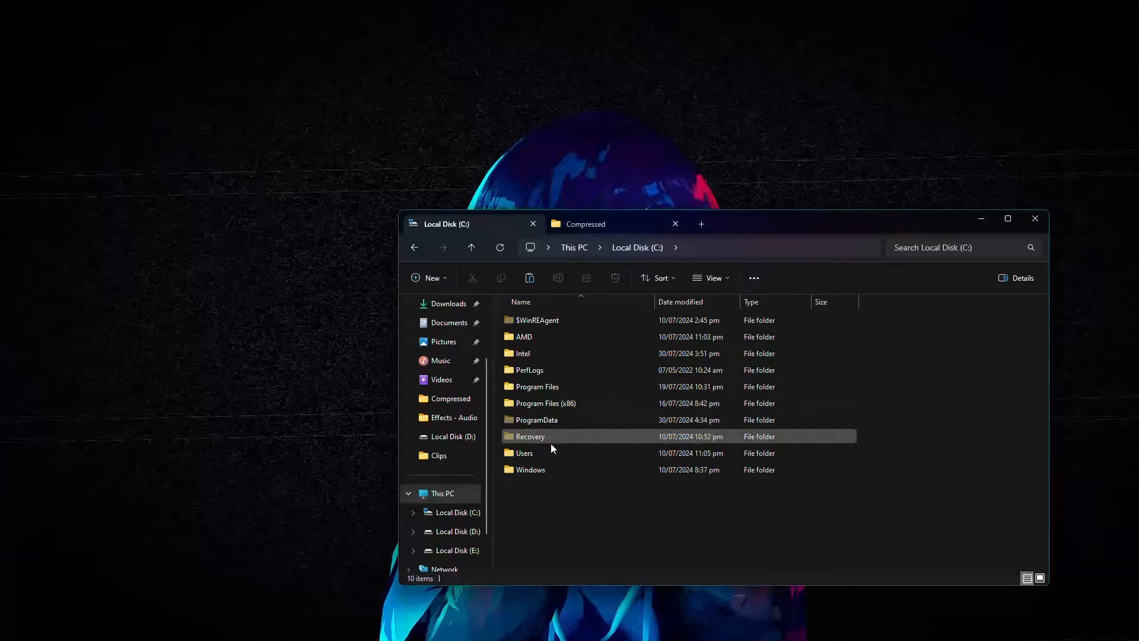
{"action": "double_click", "coordinate": [536, 386]}
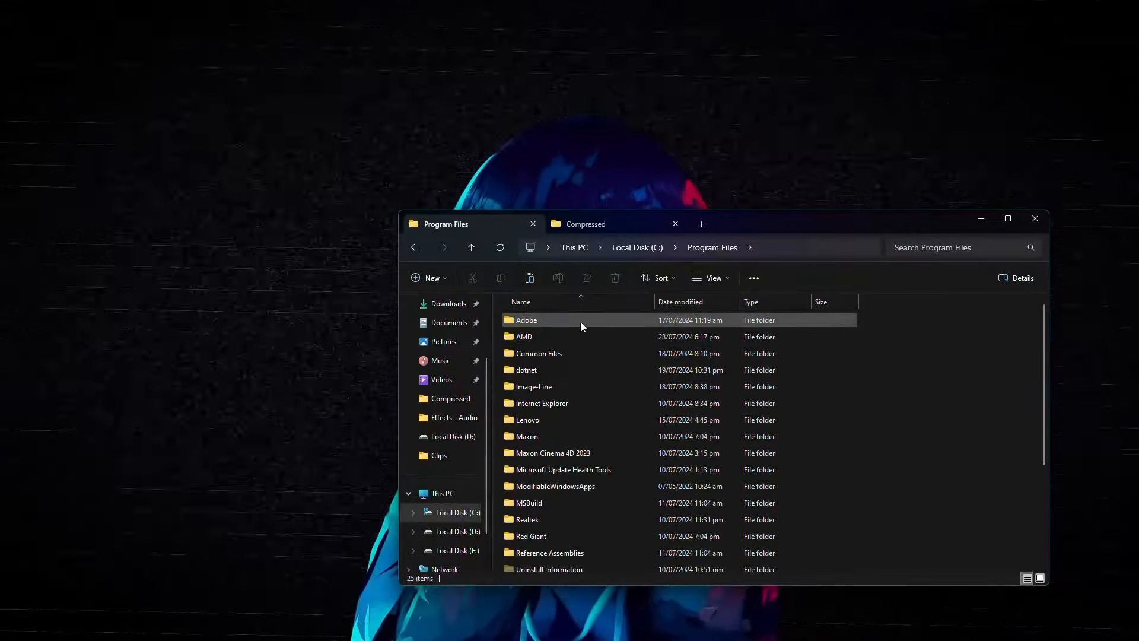
{"action": "double_click", "coordinate": [525, 319]}
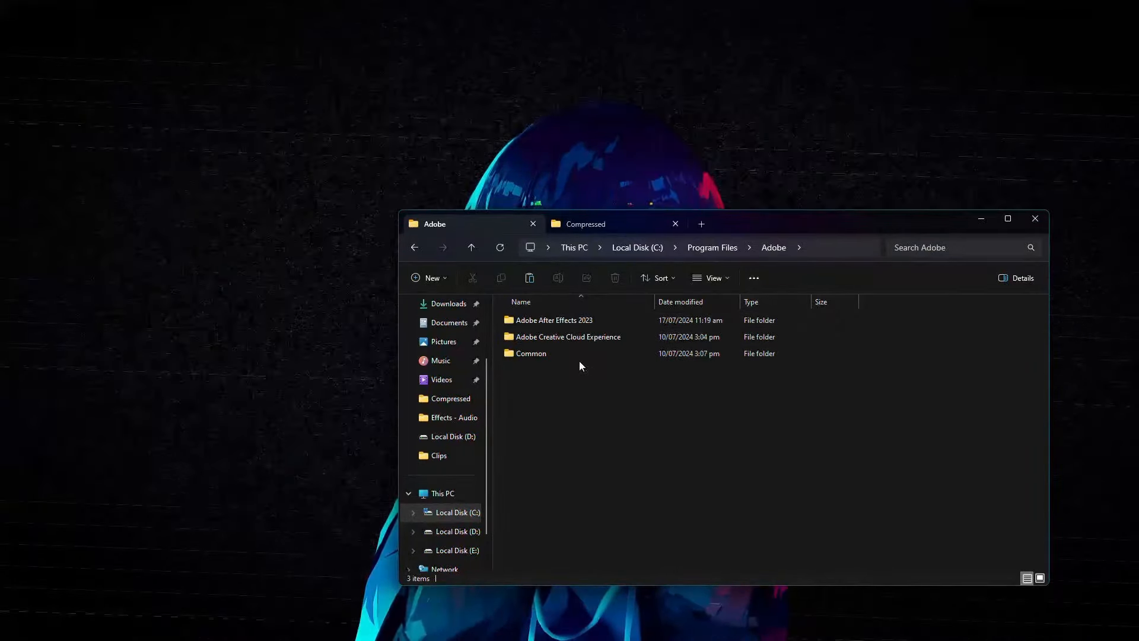
{"action": "double_click", "coordinate": [532, 353]}
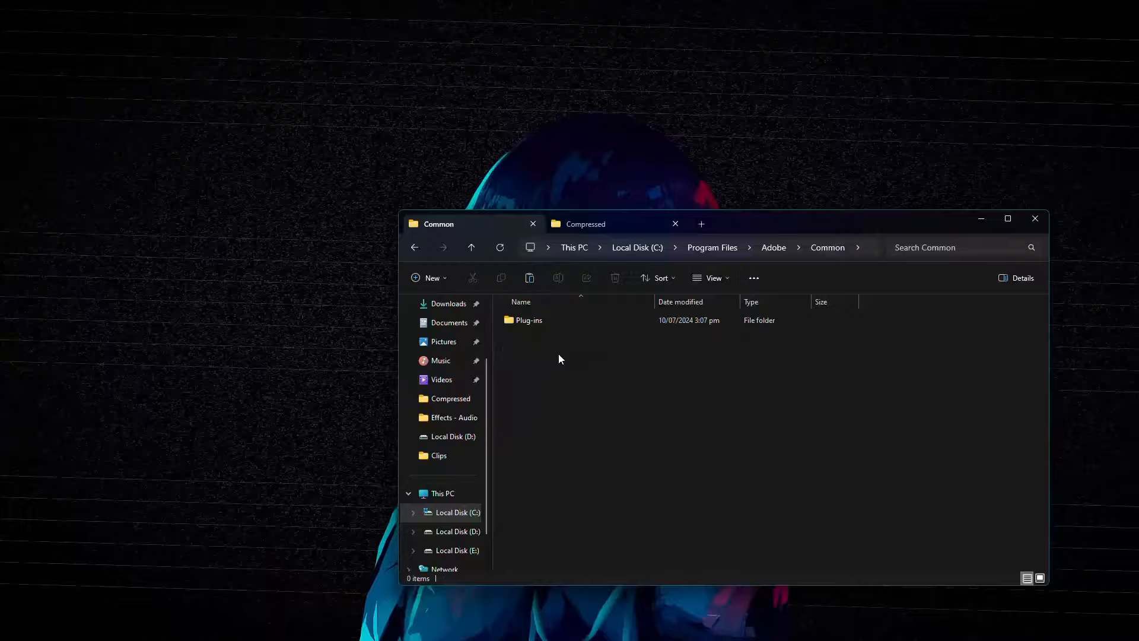
Continue into Plug-ins\7.0\MediaCore, the shared Adobe plugin folder.
{"action": "double_click", "coordinate": [528, 319]}
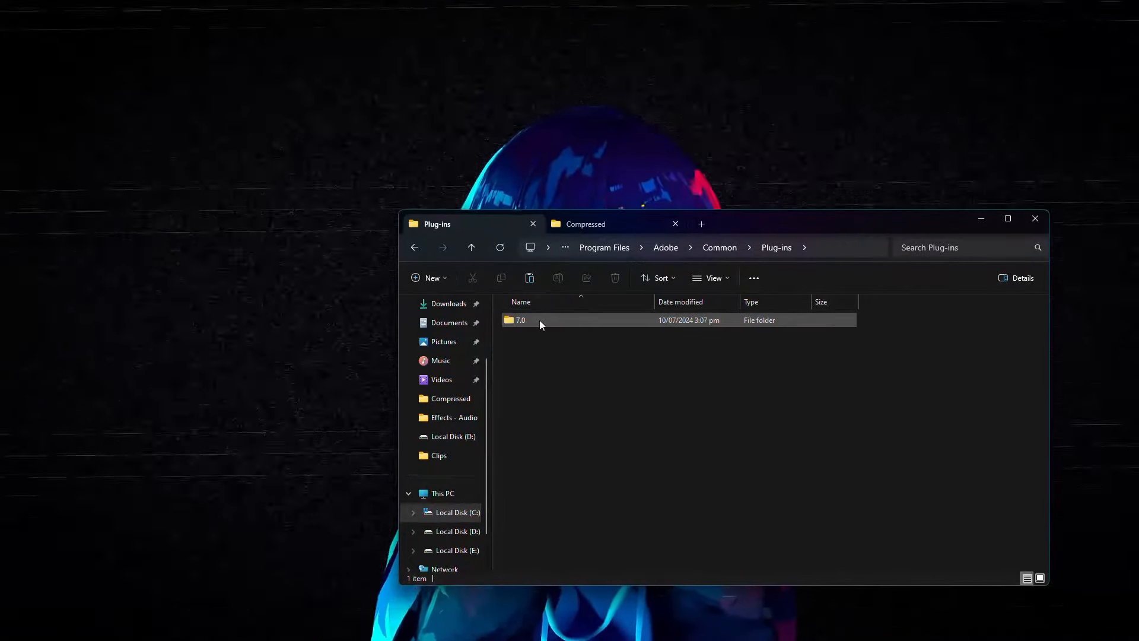
{"action": "left_click", "coordinate": [520, 319]}
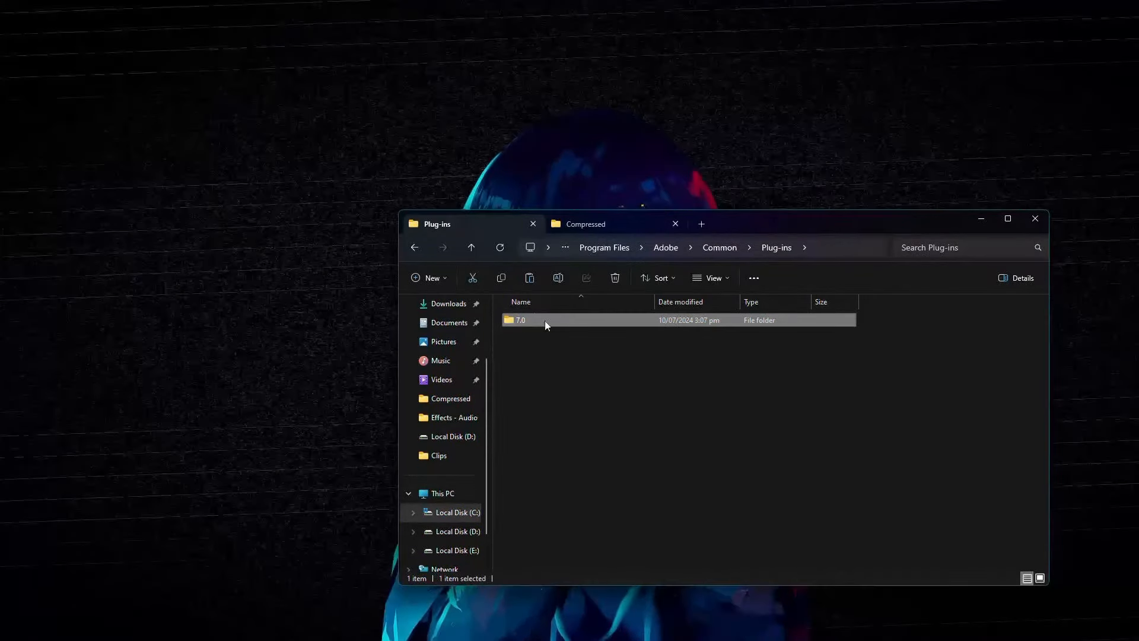
{"action": "double_click", "coordinate": [519, 319]}
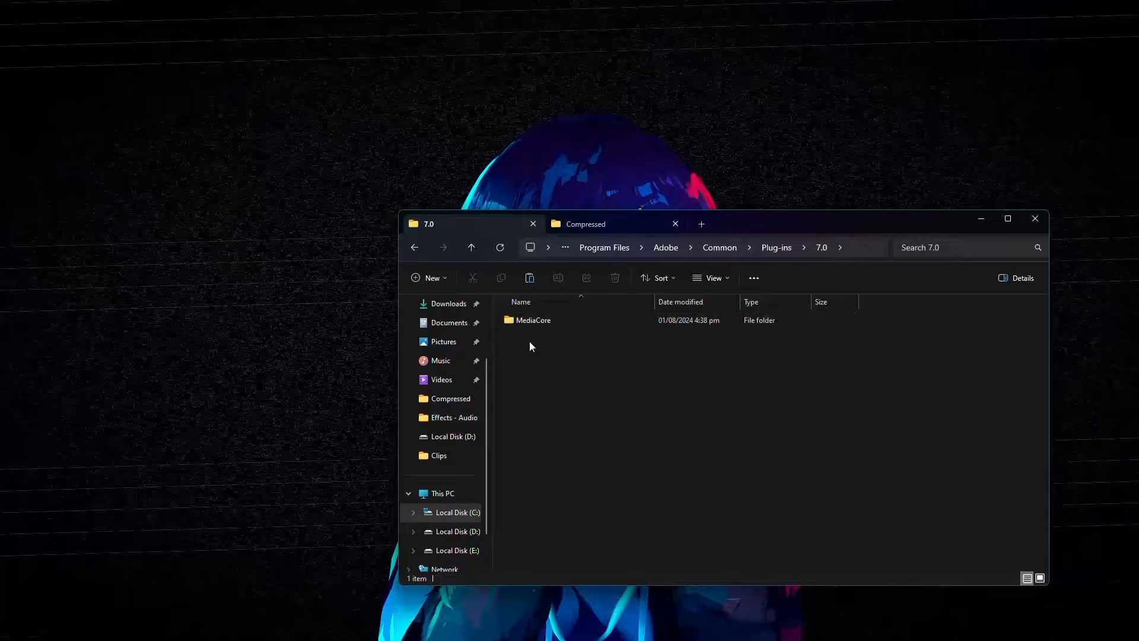
{"action": "double_click", "coordinate": [533, 319]}
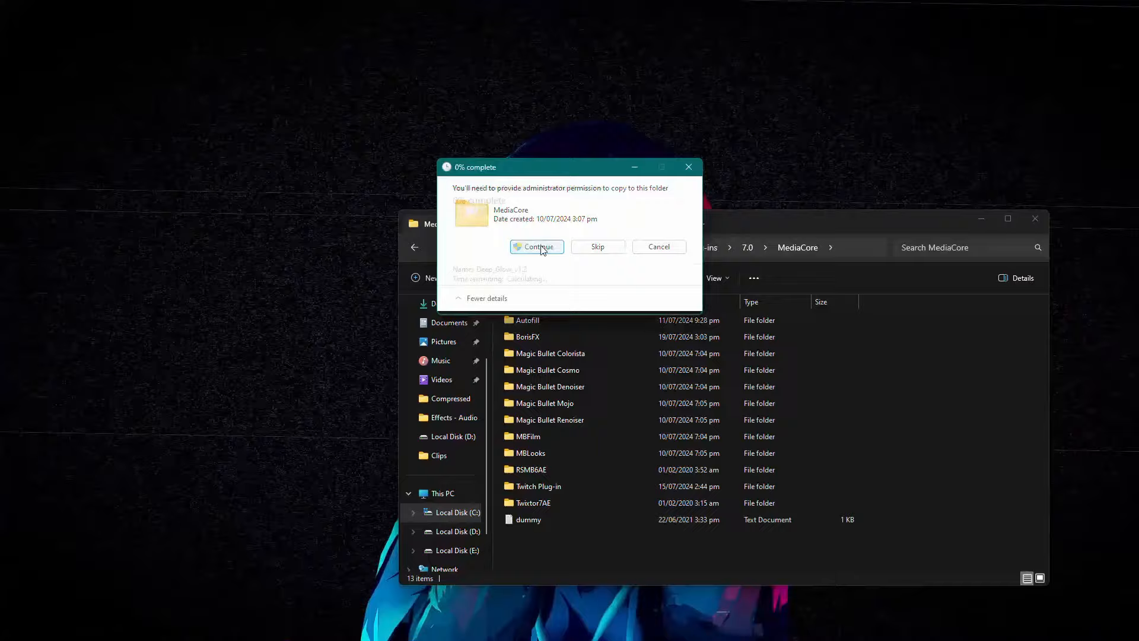
Grant administrator permission so Deep_Glow_v1.2 pastes into MediaCore.
{"action": "left_click", "coordinate": [536, 246]}
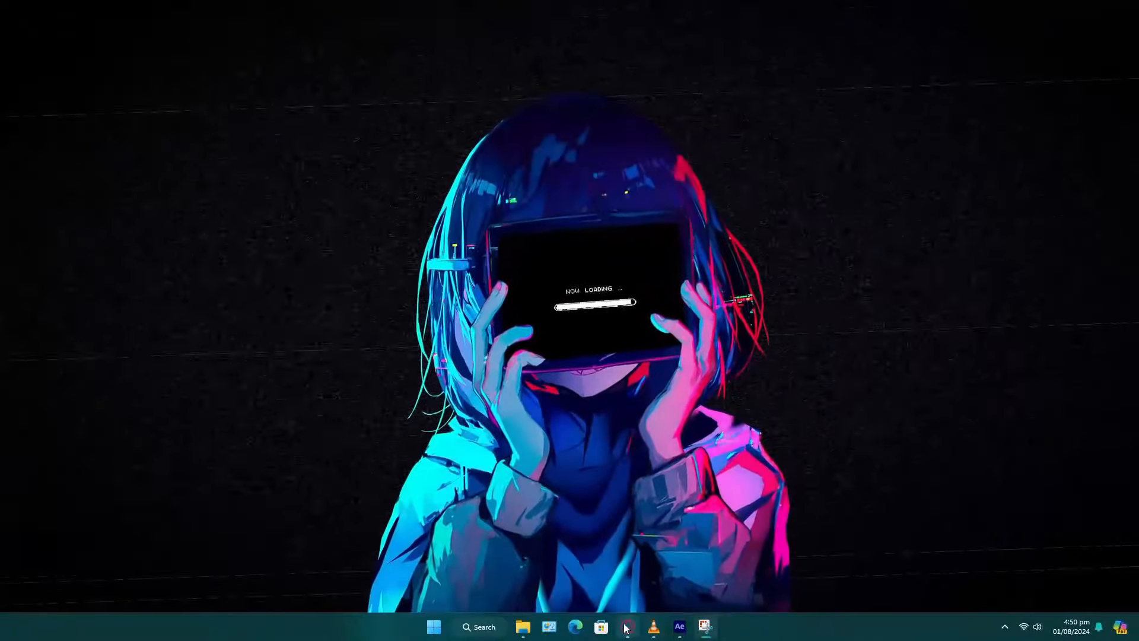
Switch back to After Effects, where the 'deep' search now lists Deep Glow.
{"action": "left_click", "coordinate": [574, 626]}
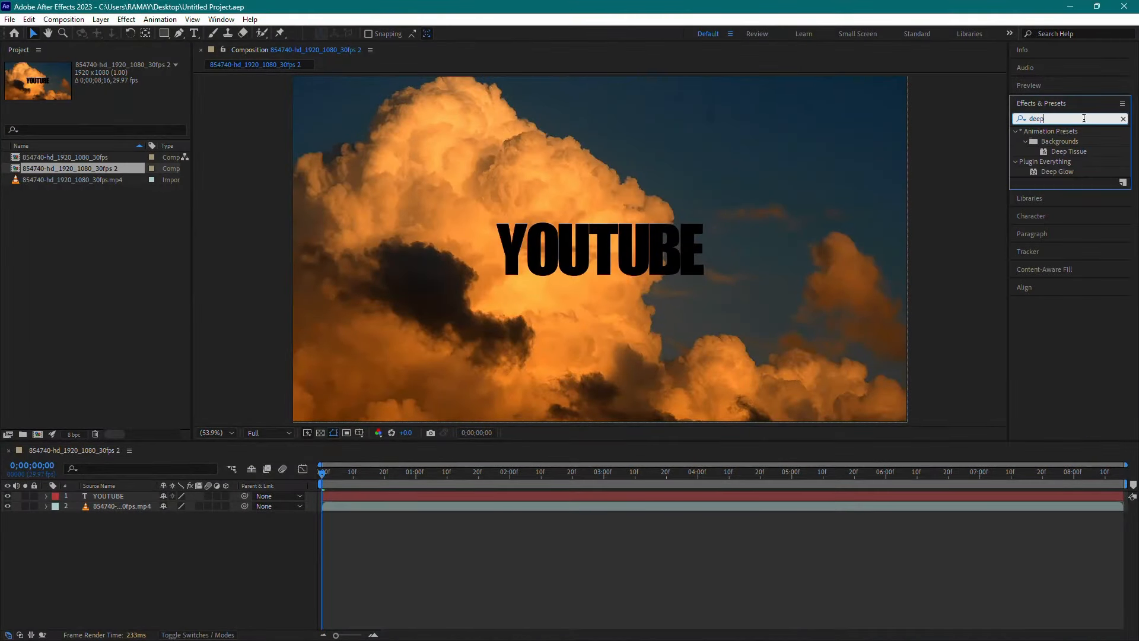
Apply Deep Glow from Plugin Everything to the YOUTUBE text layer.
{"action": "left_click", "coordinate": [1057, 171]}
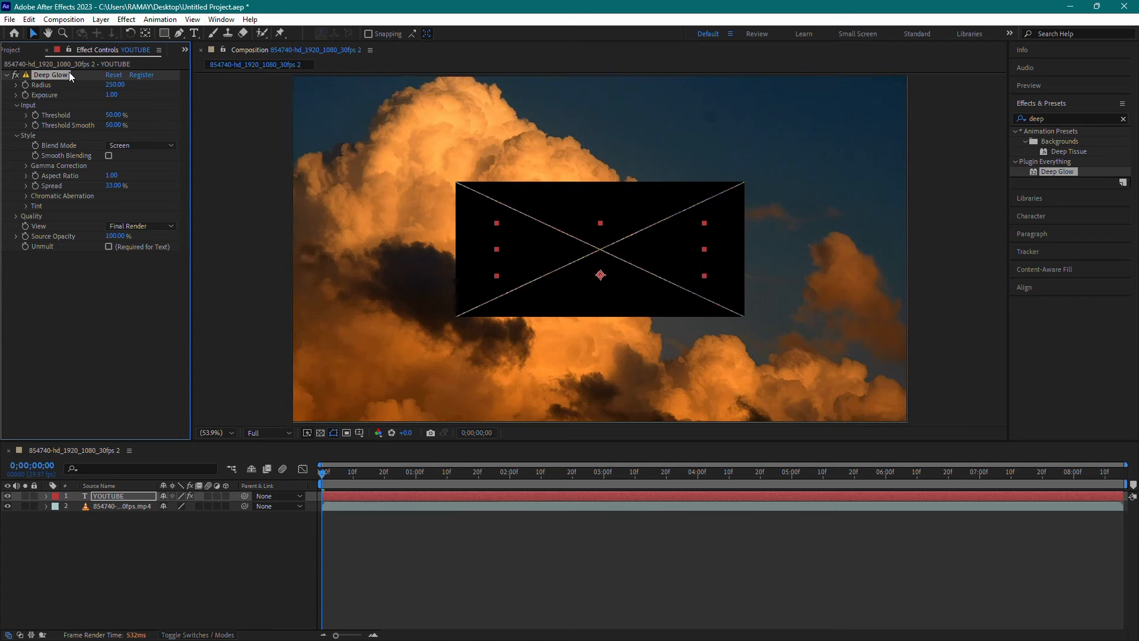
{"action": "mouse_move", "coordinate": [150, 118]}
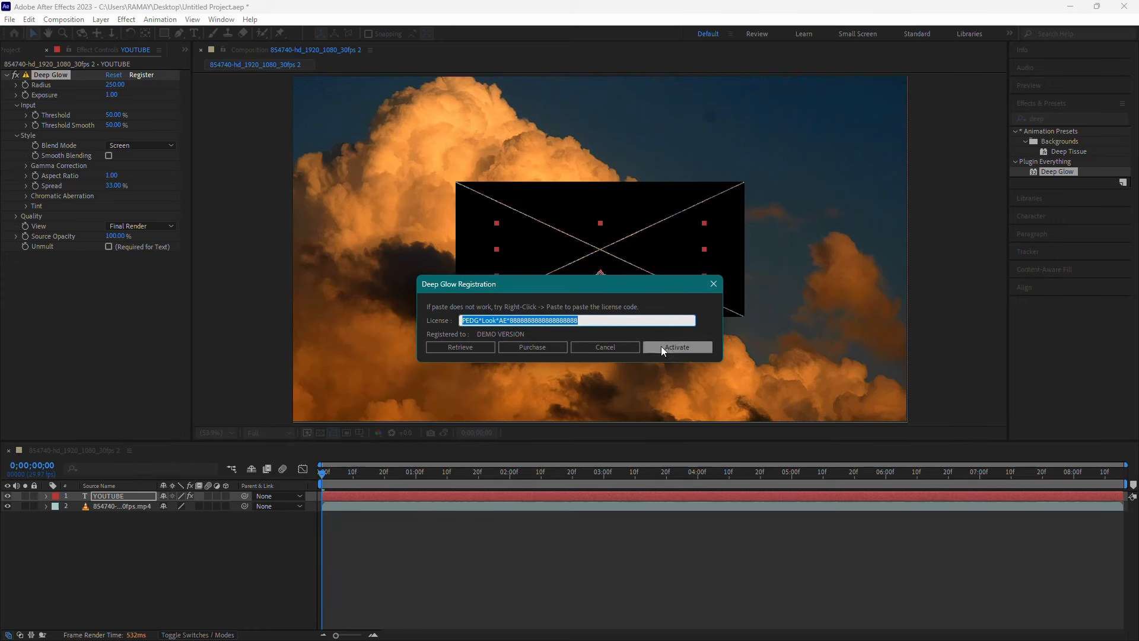
Activate the Deep Glow license, allowing firewall access and confirming the success alert.
{"action": "left_click", "coordinate": [675, 346]}
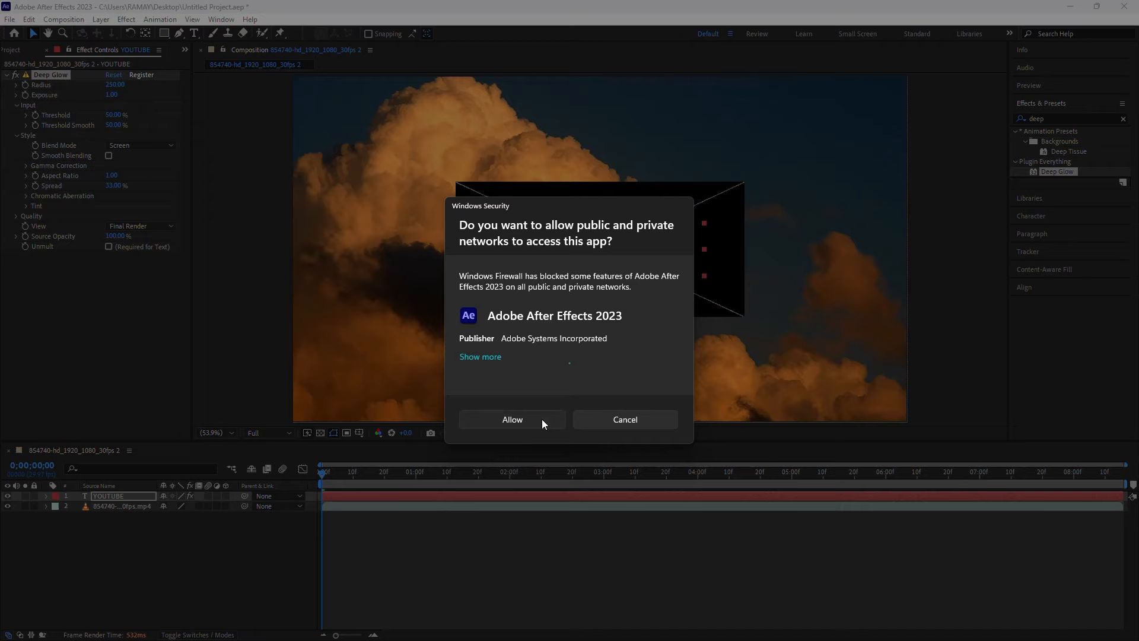
{"action": "left_click", "coordinate": [512, 418]}
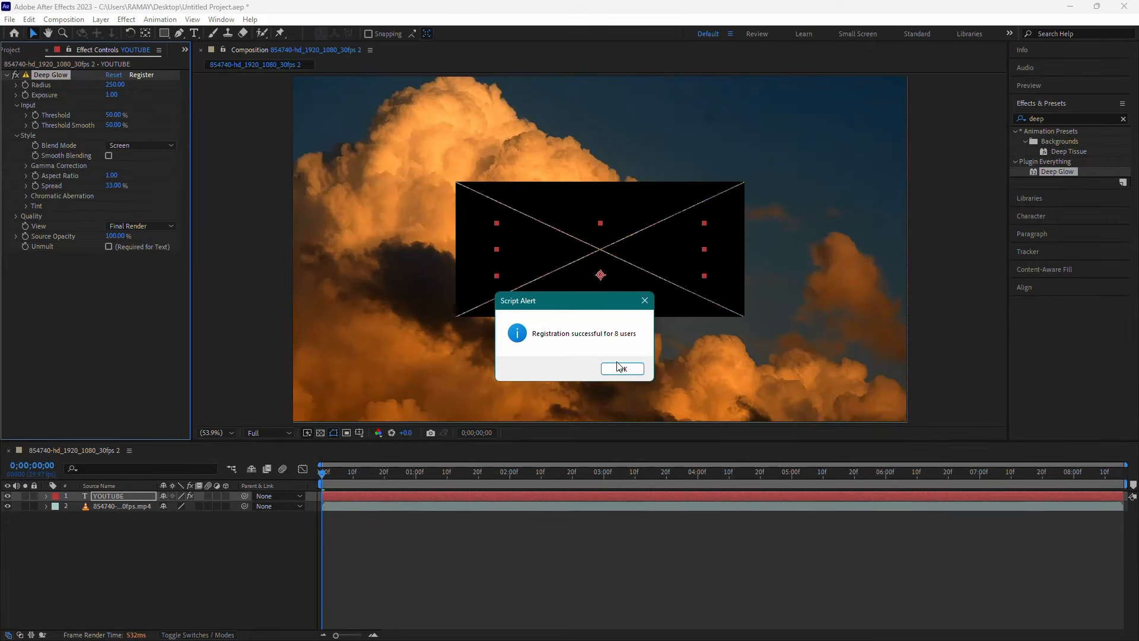
{"action": "left_click", "coordinate": [620, 368]}
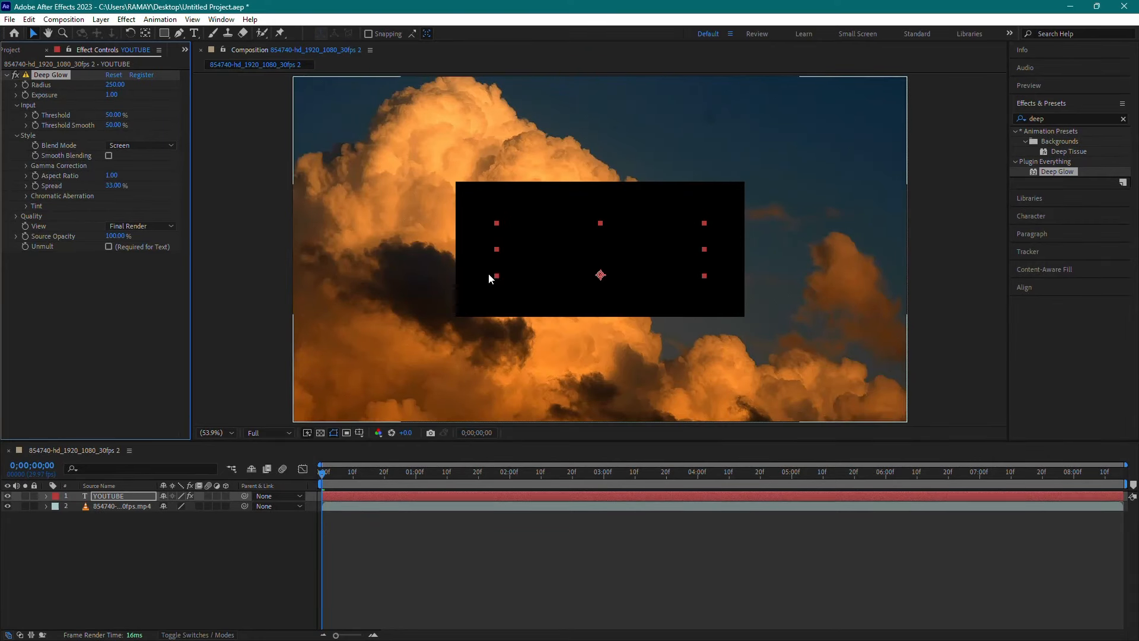
{"action": "left_click", "coordinate": [108, 247]}
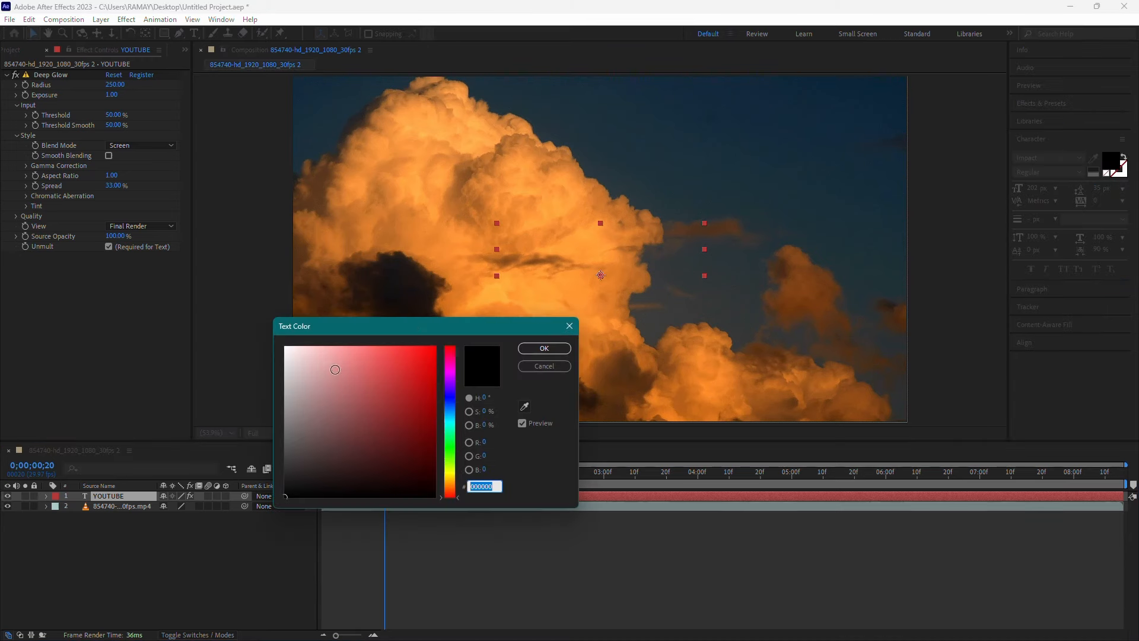
Set the YOUTUBE text colour to white so it glows over the clouds, and preview.
{"action": "left_click", "coordinate": [542, 348]}
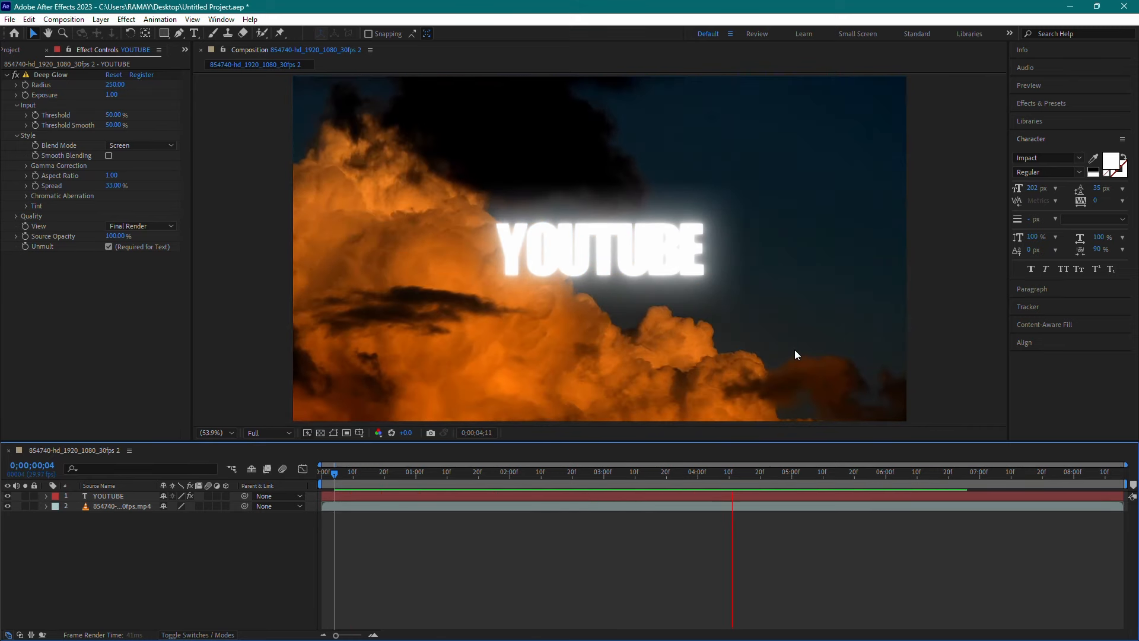
{"action": "left_click", "coordinate": [855, 471]}
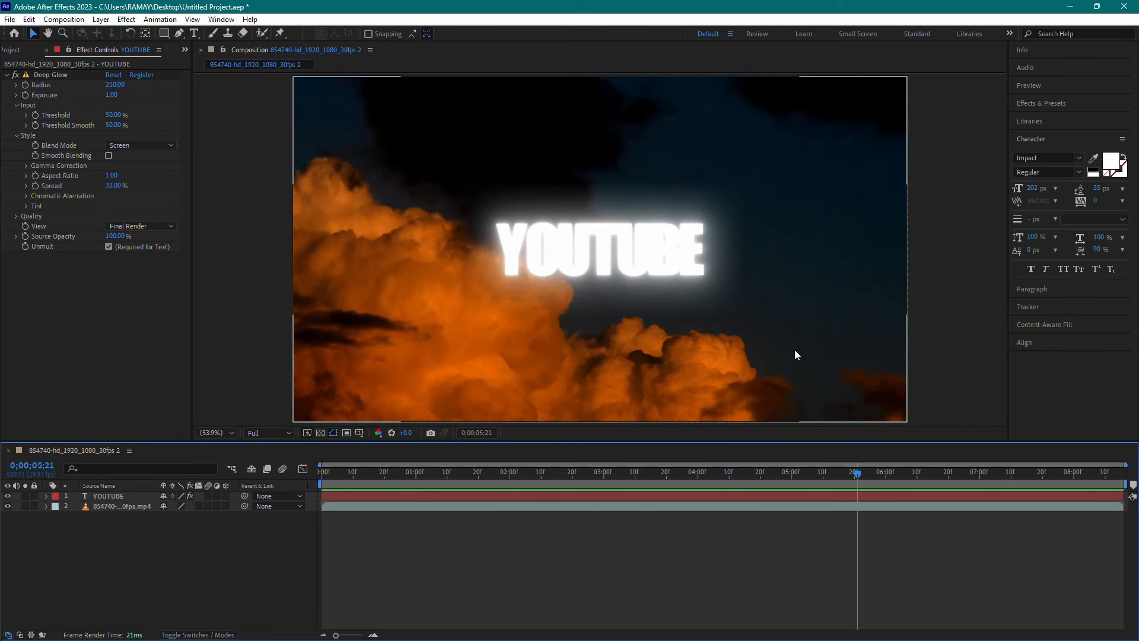